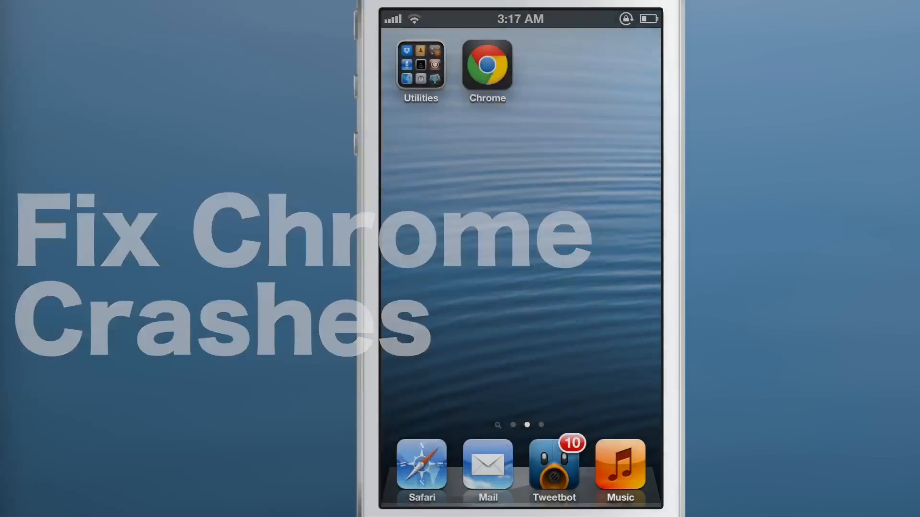
Delete the Chrome app, reinstall it from App Store search results, and launch it.
click(487, 64)
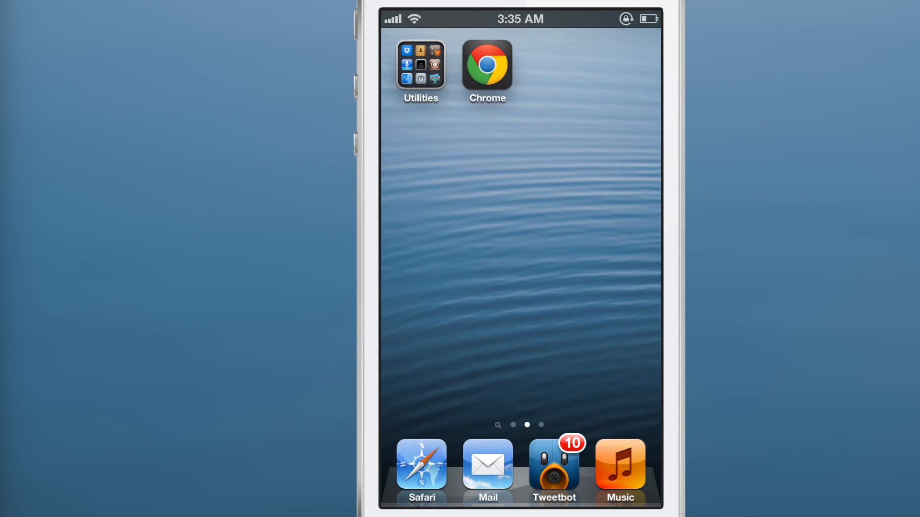
click(486, 65)
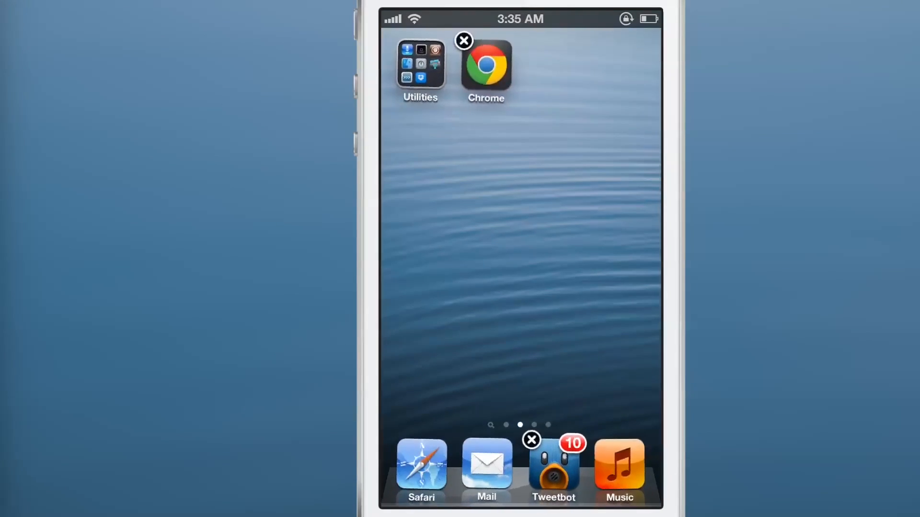
click(463, 40)
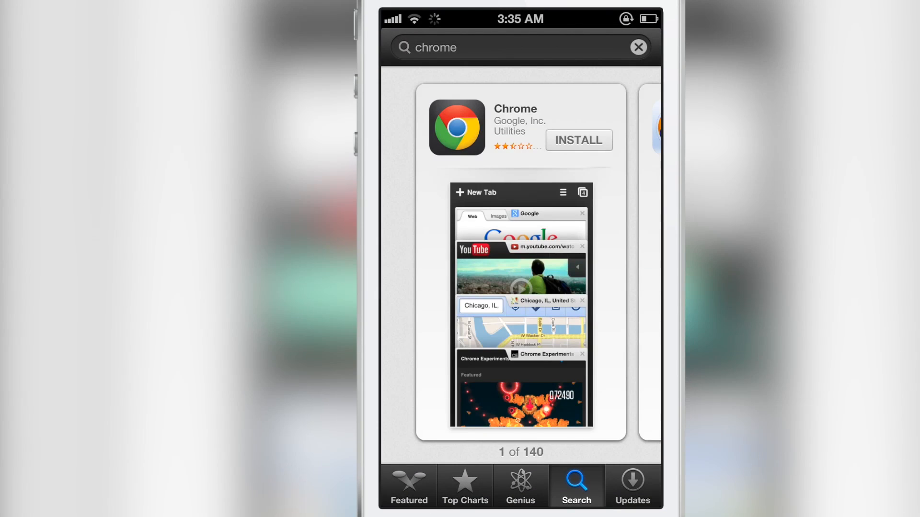
click(578, 141)
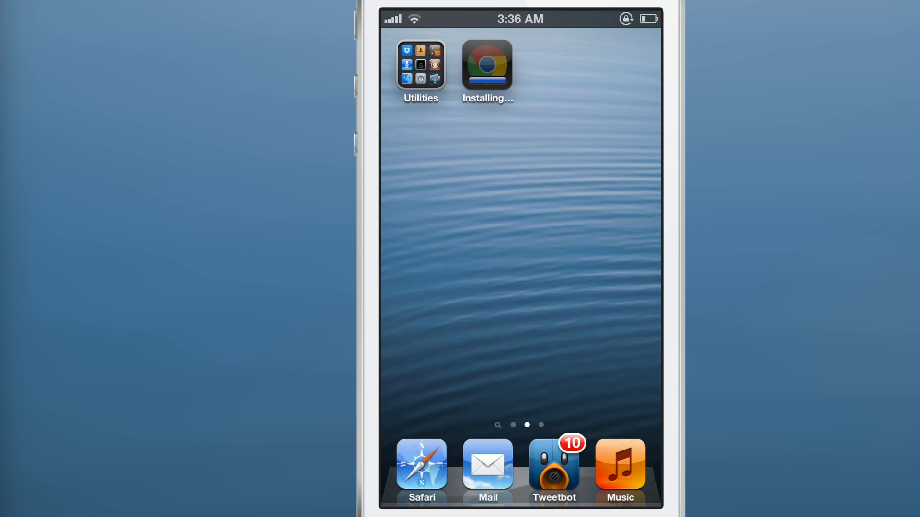
click(487, 65)
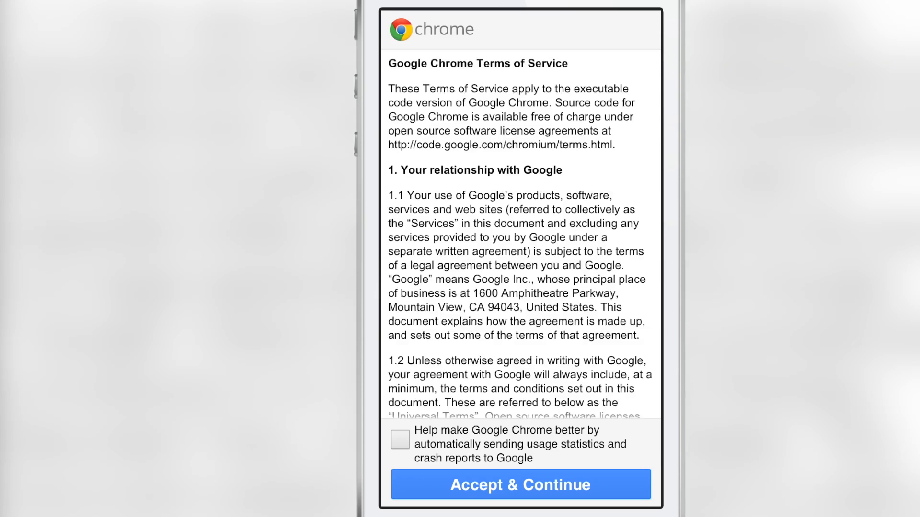
Opt in to usage statistics and crash reports, accept the terms, and skip sign-in.
click(400, 439)
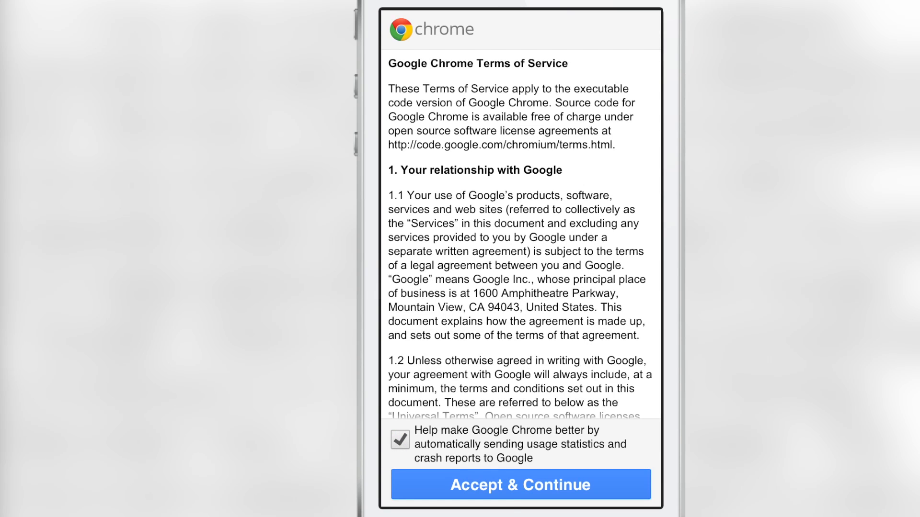
click(520, 484)
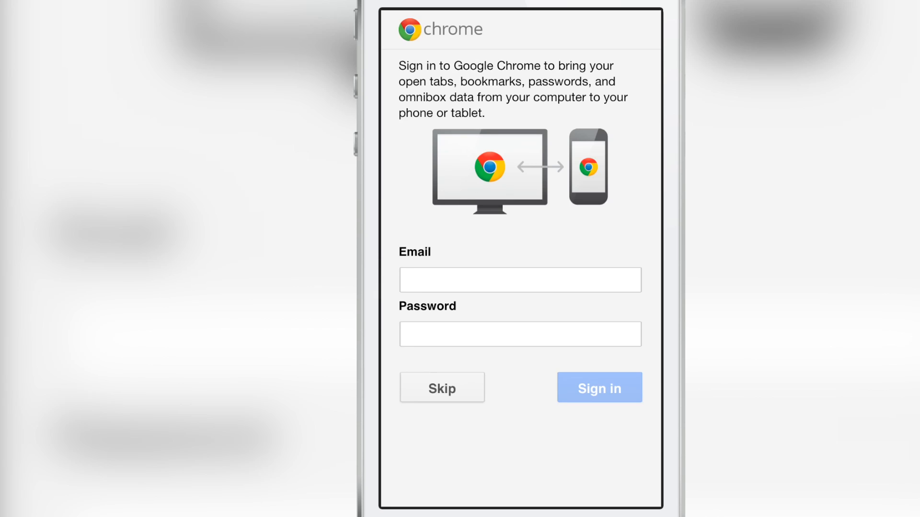
click(441, 387)
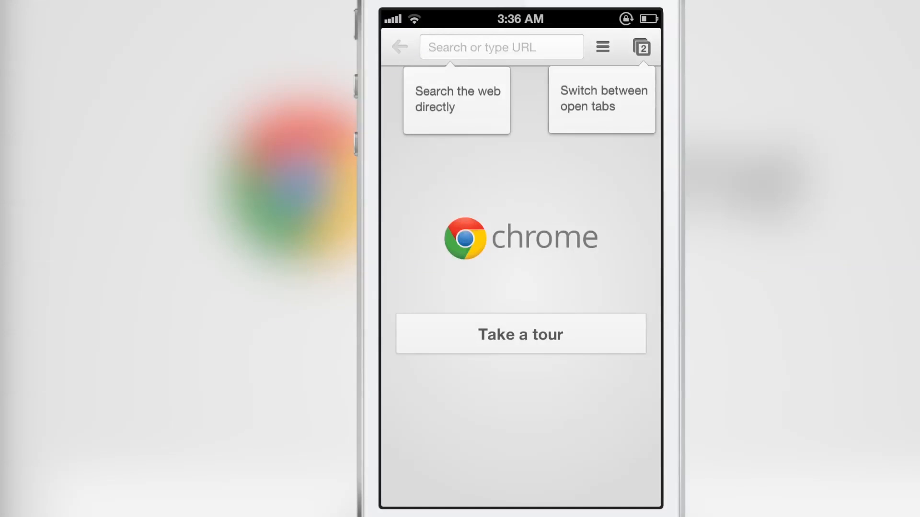
Type 'id' into the search or address box, which crashes Chrome.
click(500, 46)
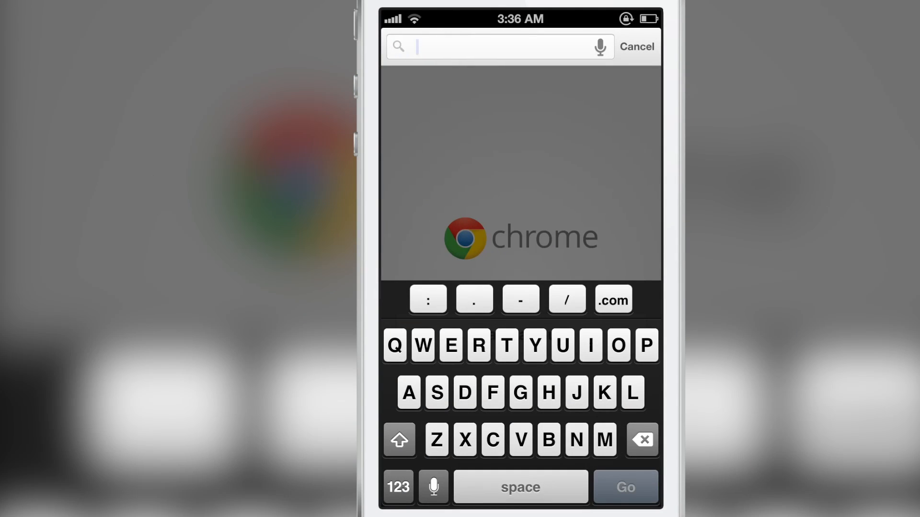
text(id)
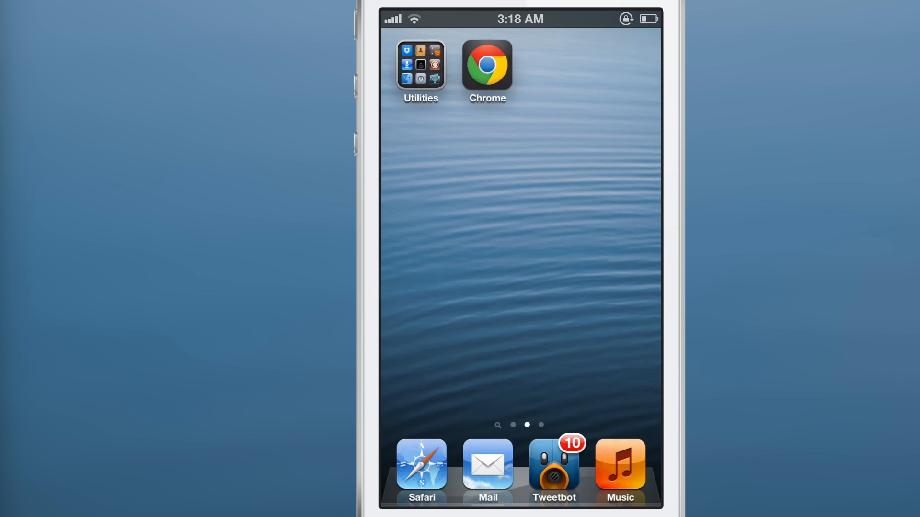
Reopen Chrome and set Send Usage Data to Always in Privacy settings.
click(486, 64)
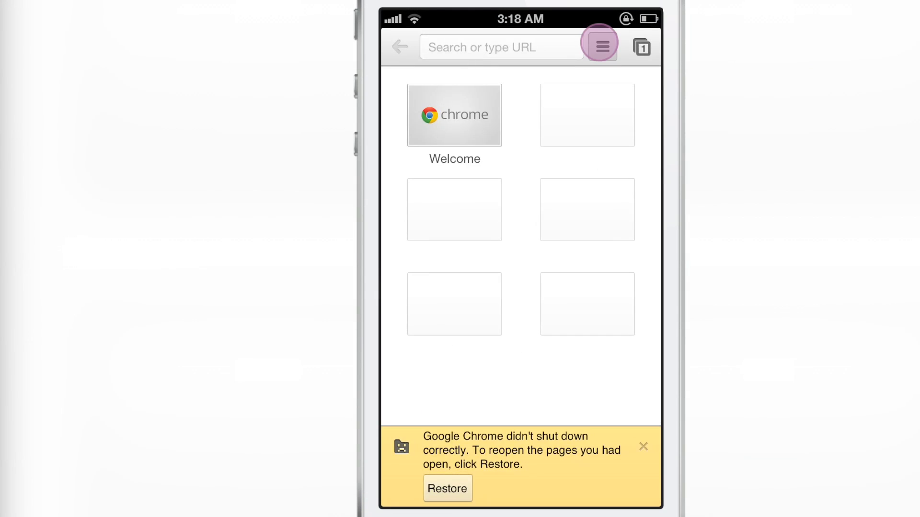
click(600, 47)
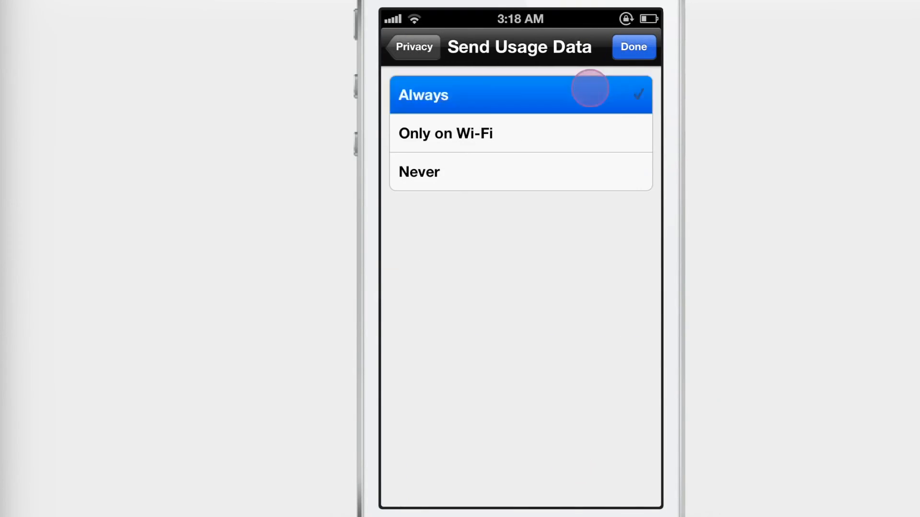
click(633, 47)
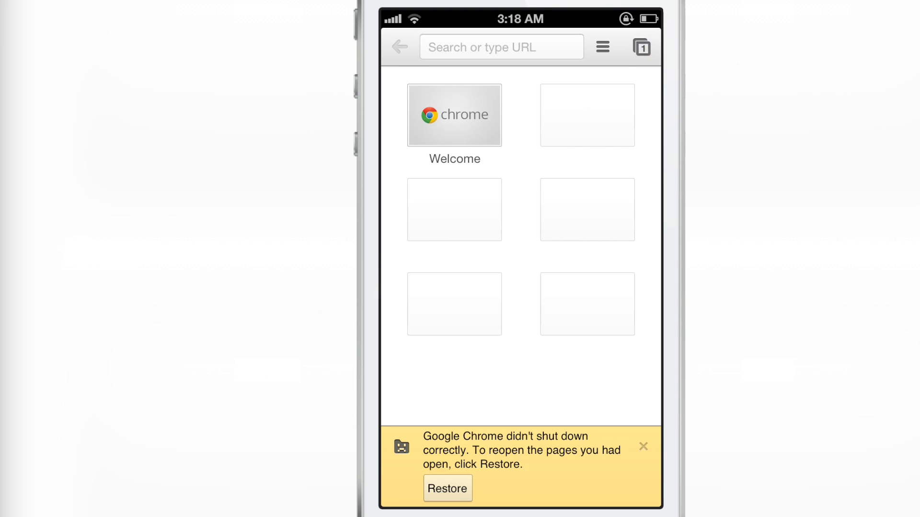
Type 'id' to load iDownloadBlog and open its Chrome crash article.
click(500, 46)
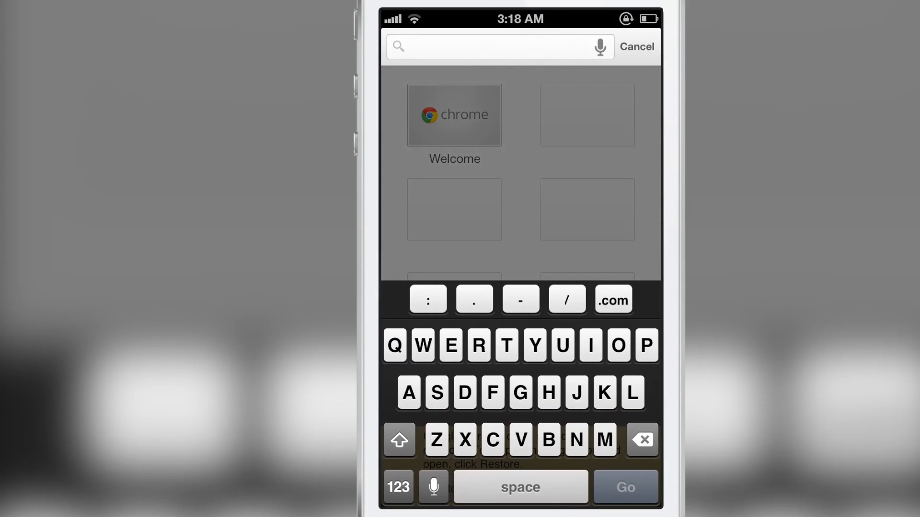
text(id)
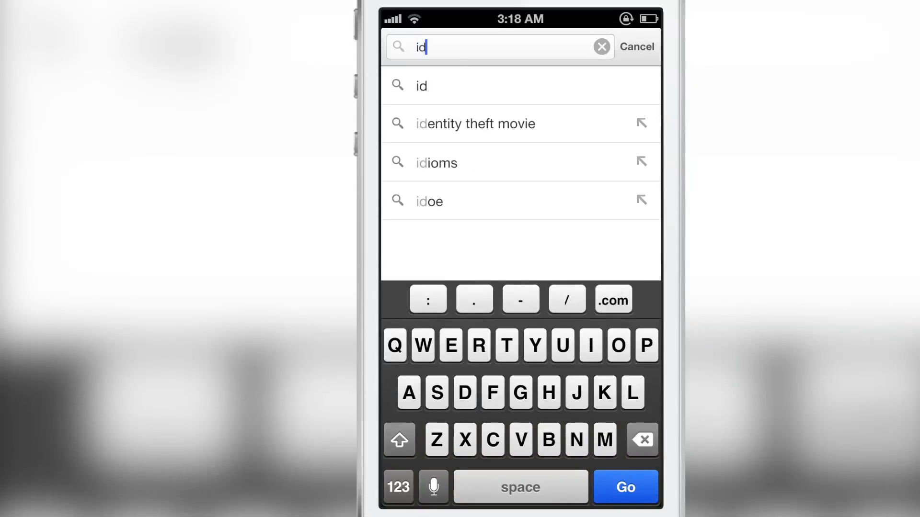
click(625, 486)
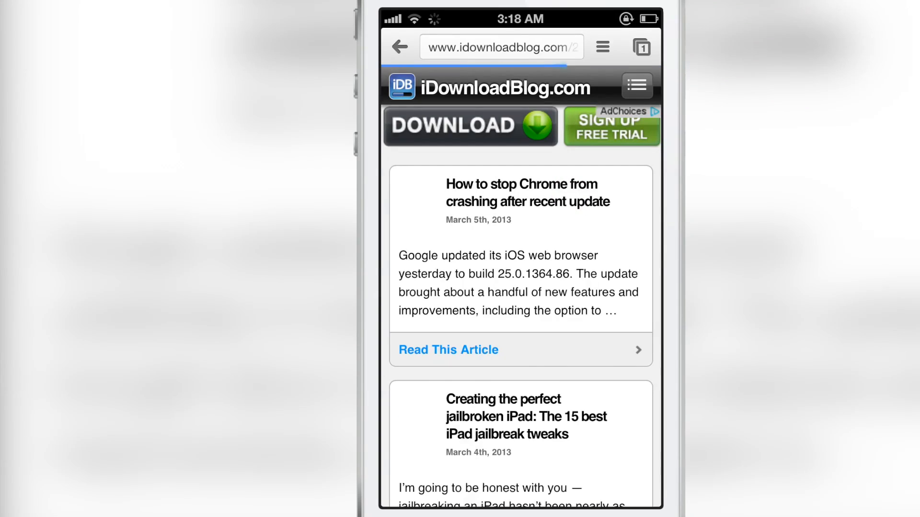
click(447, 349)
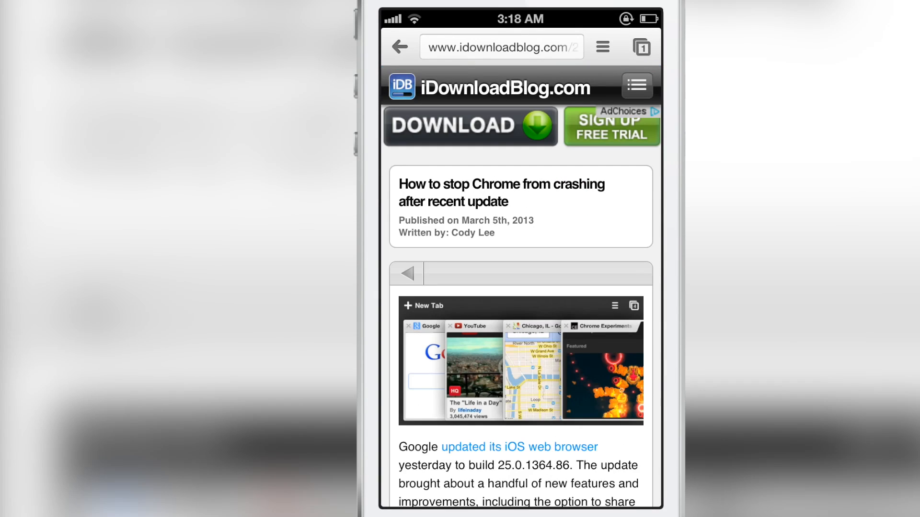